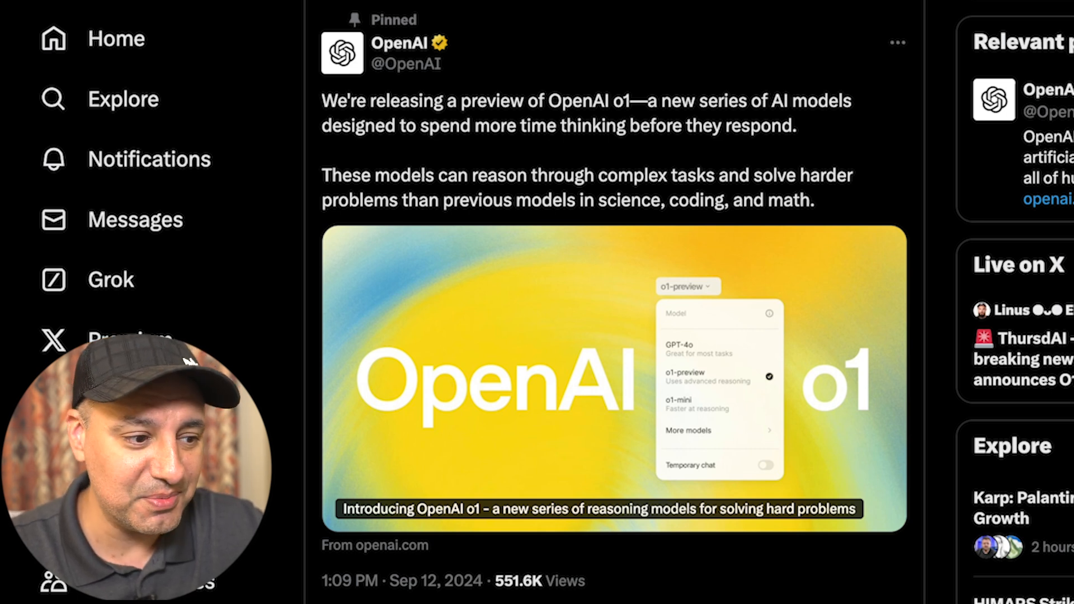
# Browse OpenAI's pinned o1 thread on X and follow its openai.com link to the o1 article.
pyautogui.scroll(-3)
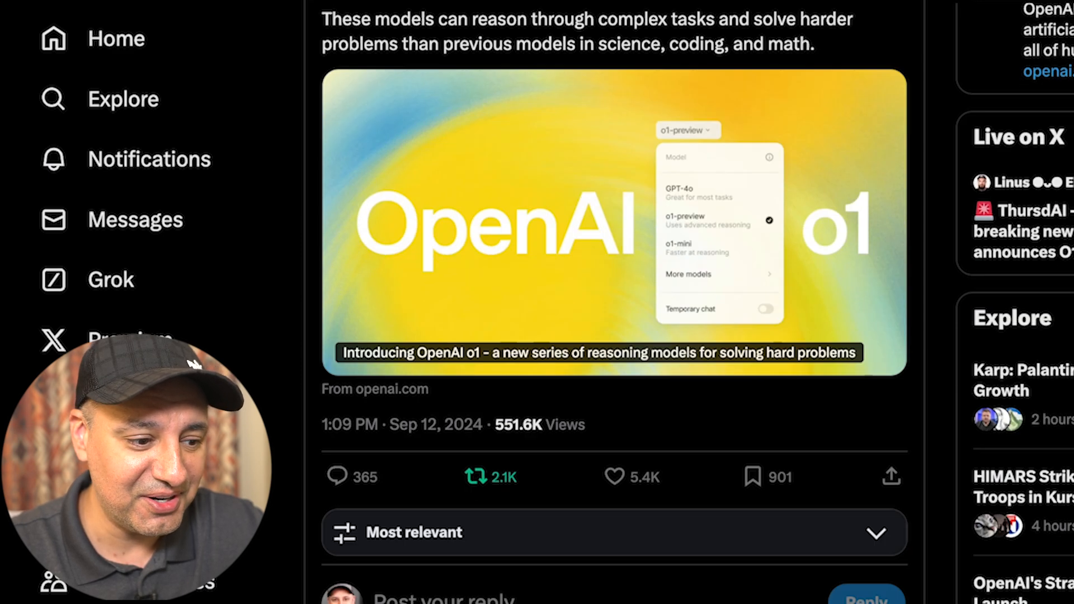
pyautogui.scroll(-3)
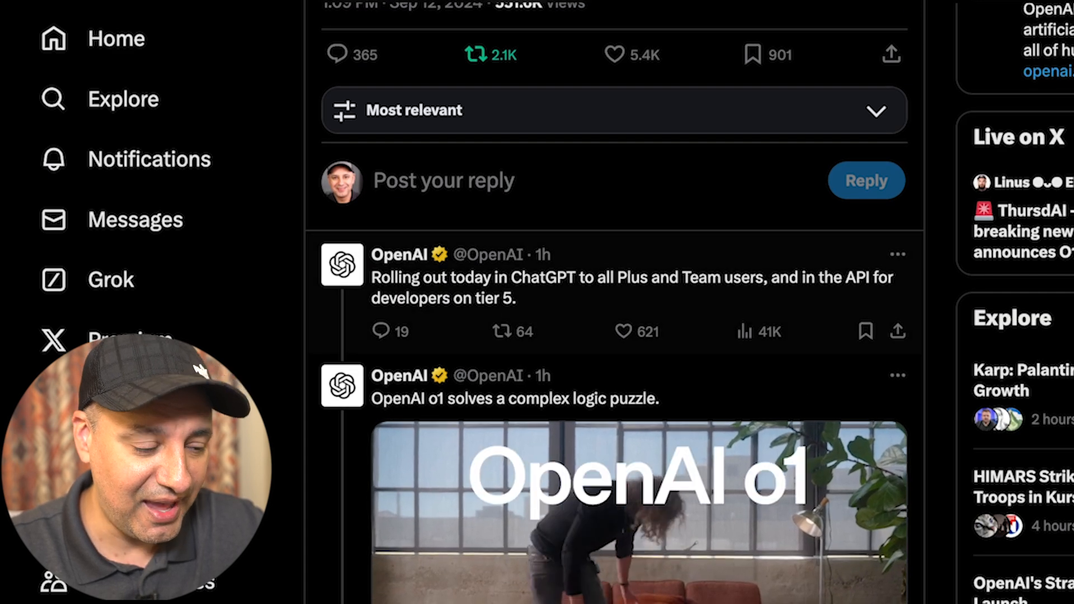
pyautogui.scroll(-3)
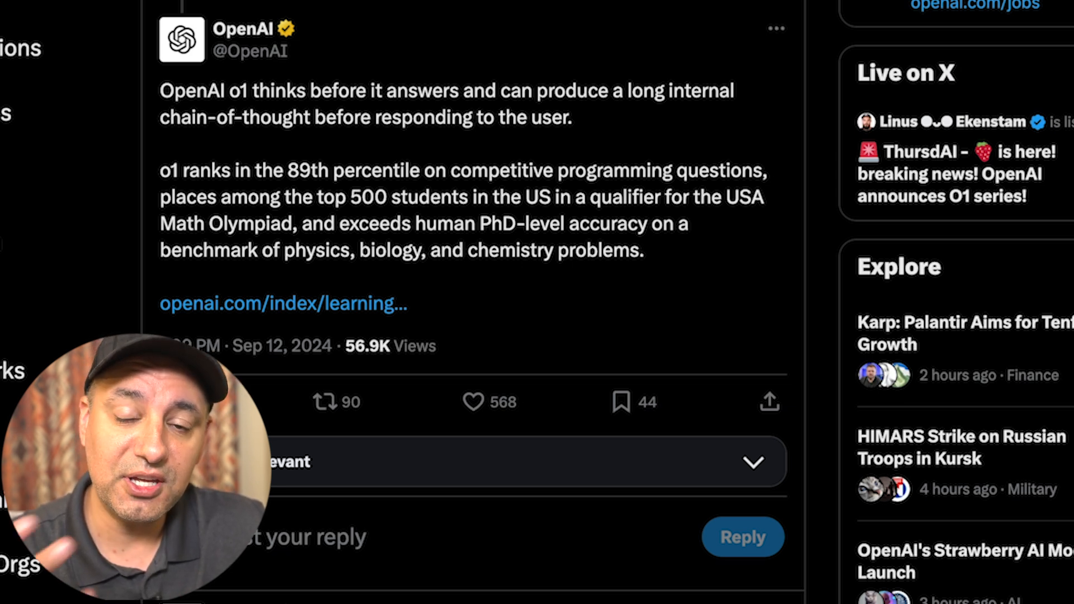
pyautogui.click(281, 303)
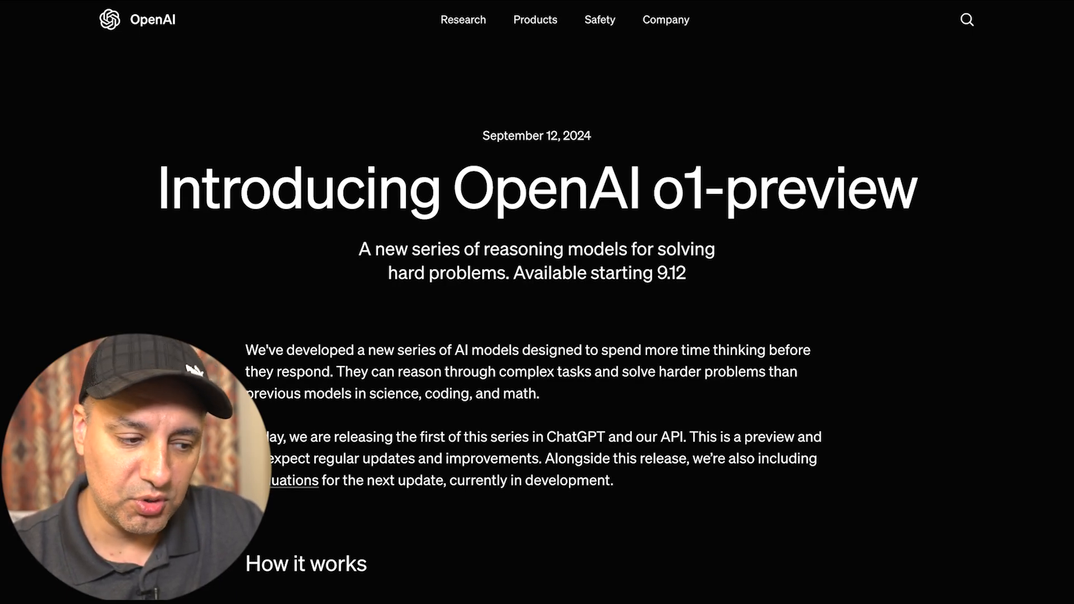
pyautogui.scroll(-3)
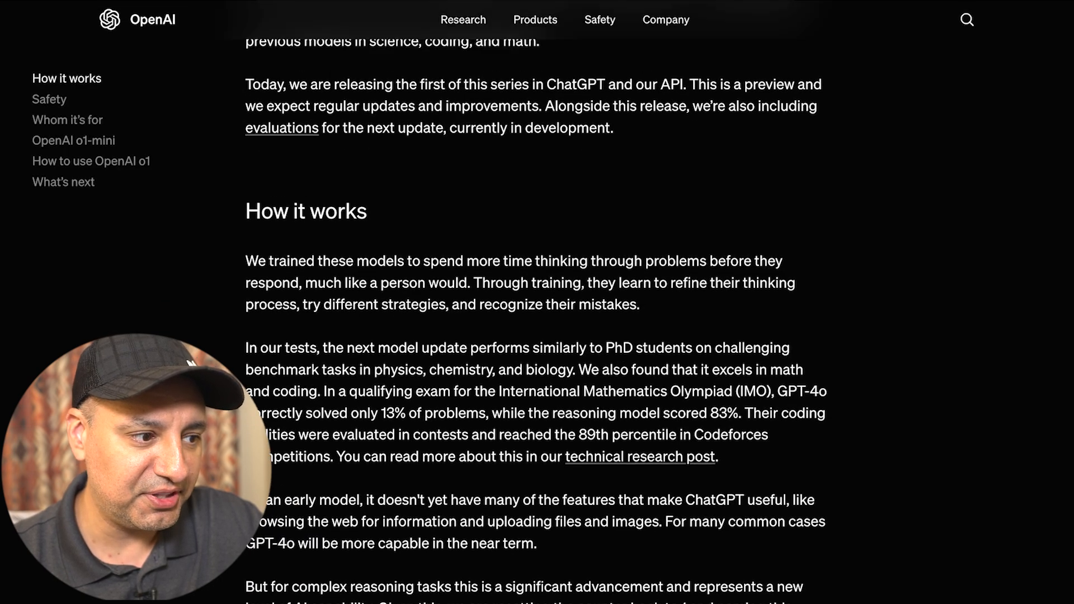
pyautogui.scroll(-3)
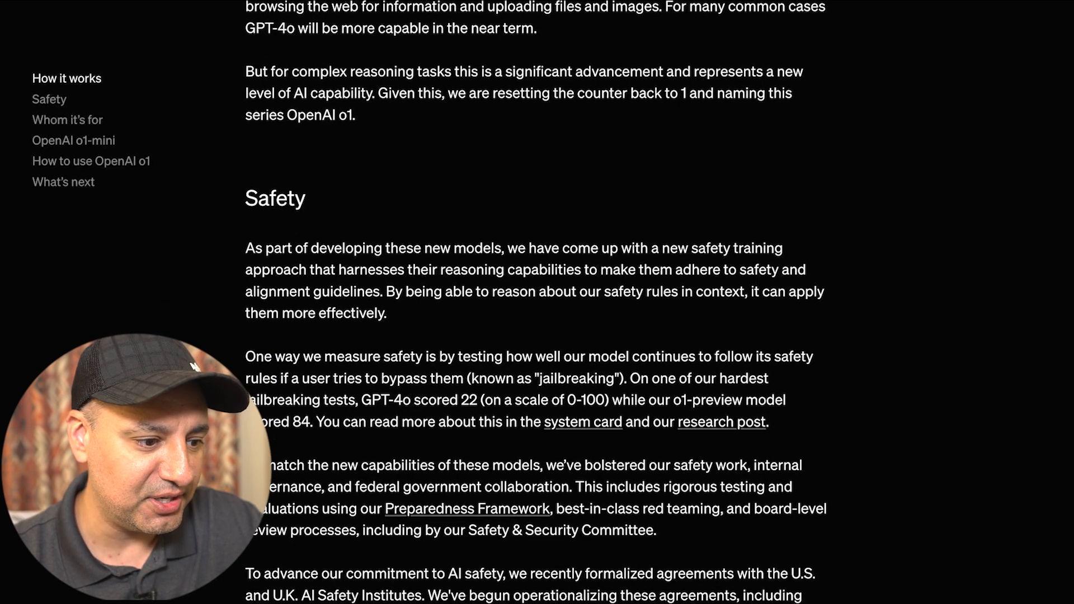
pyautogui.scroll(-3)
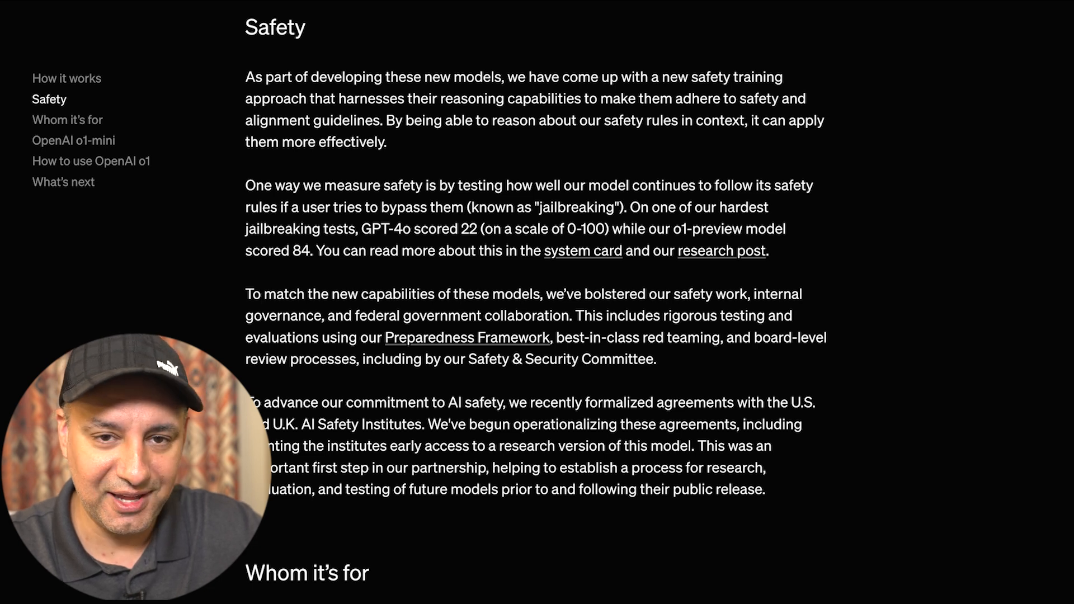
pyautogui.scroll(-3)
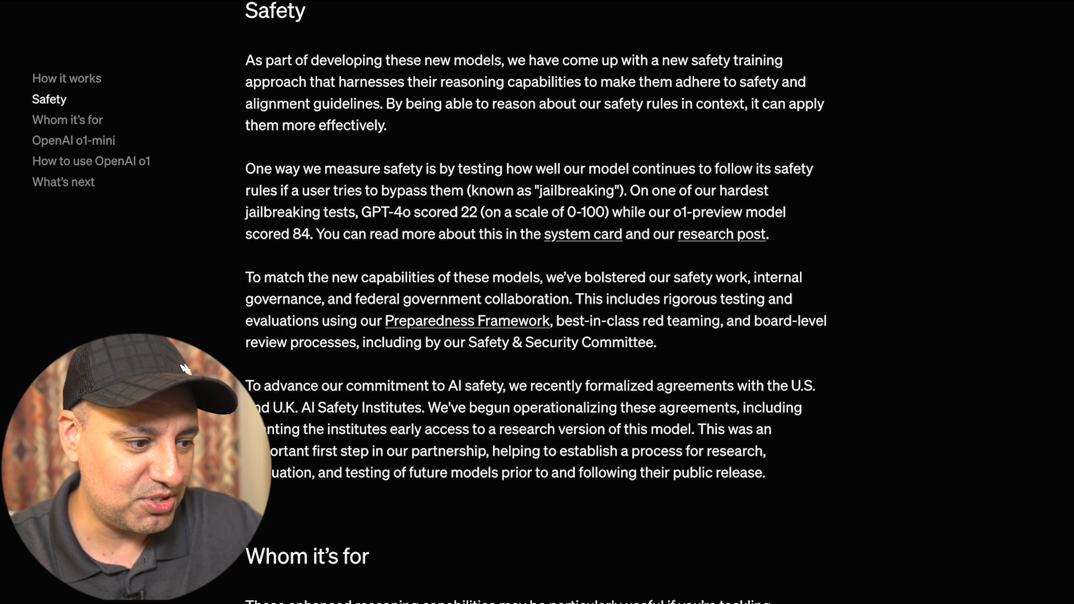
pyautogui.scroll(-3)
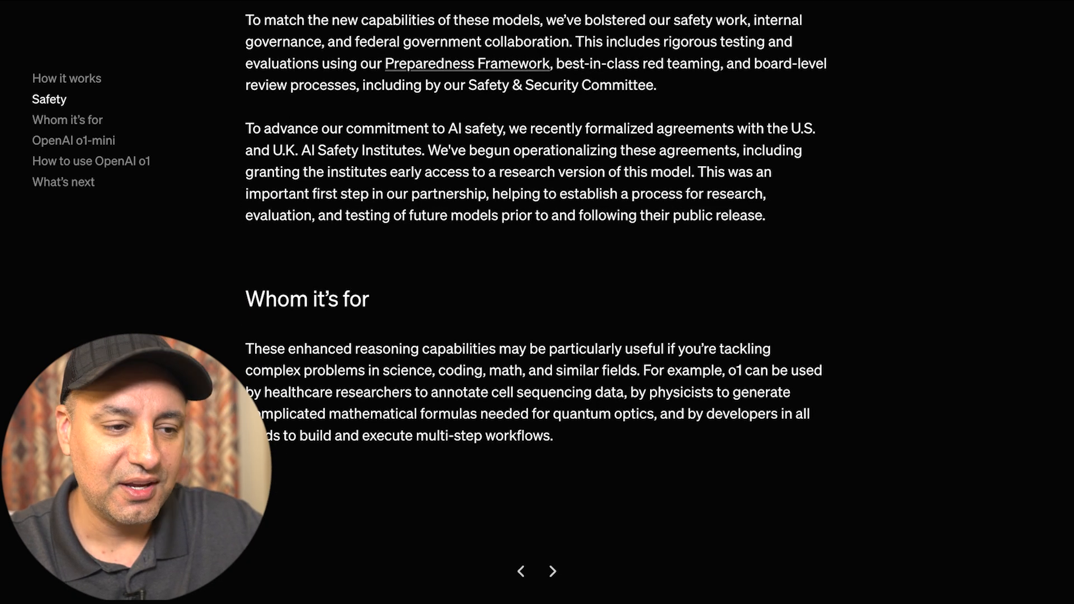
pyautogui.scroll(3)
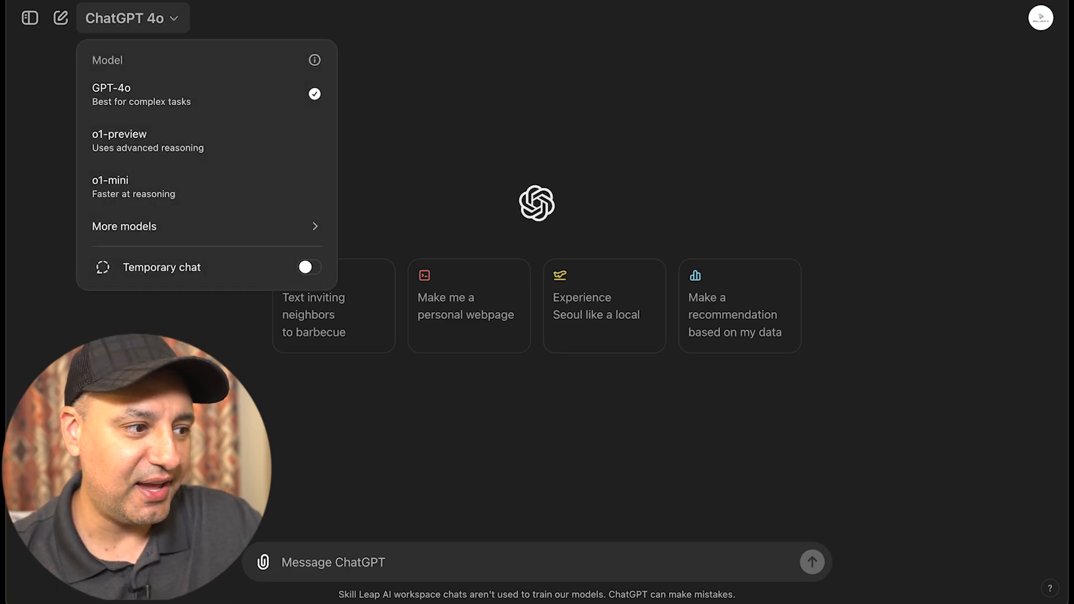
pyautogui.moveTo(206, 140)
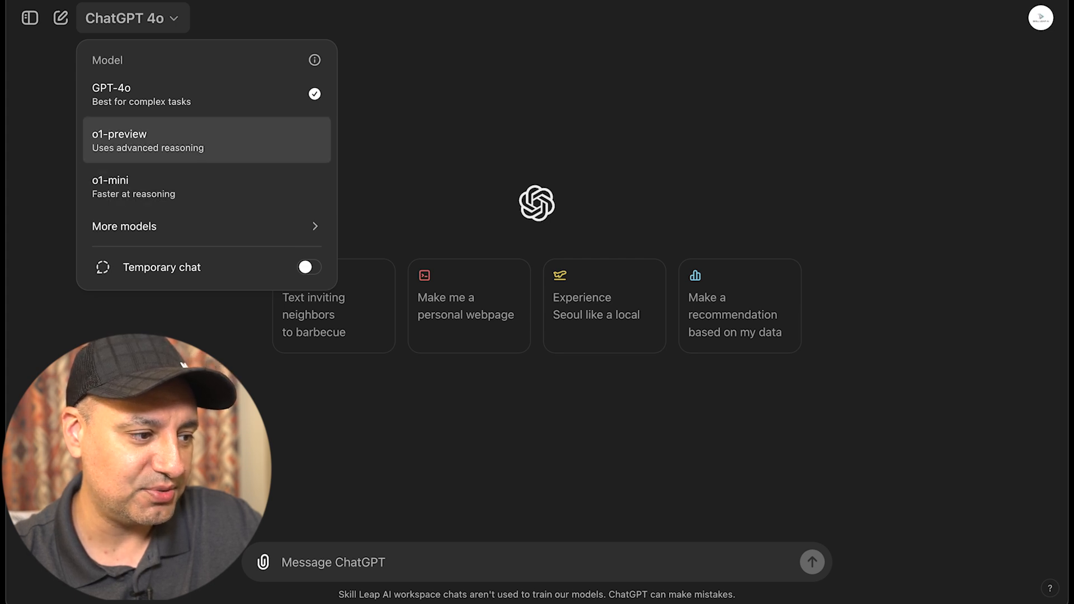
# Open the model list to choose o1-preview instead of GPT-4o.
pyautogui.click(206, 226)
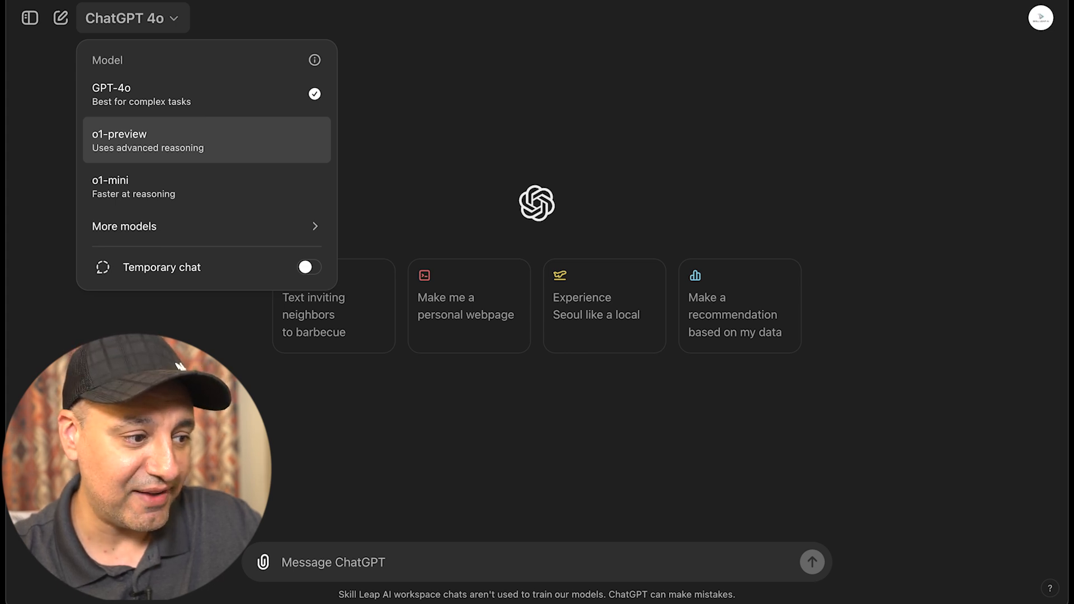
pyautogui.moveTo(205, 187)
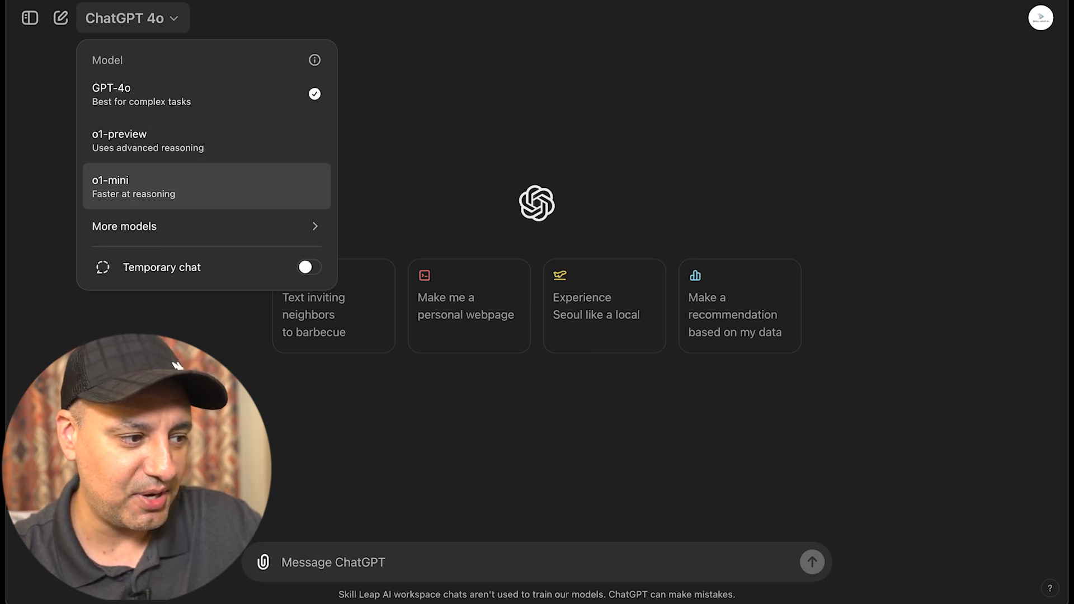
pyautogui.moveTo(205, 141)
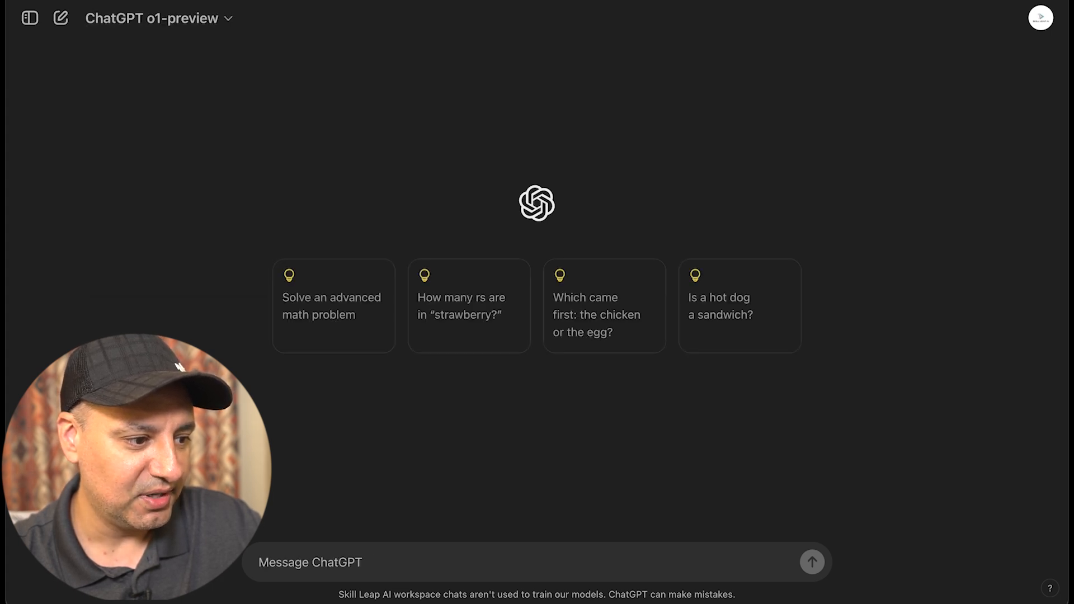
pyautogui.moveTo(469, 305)
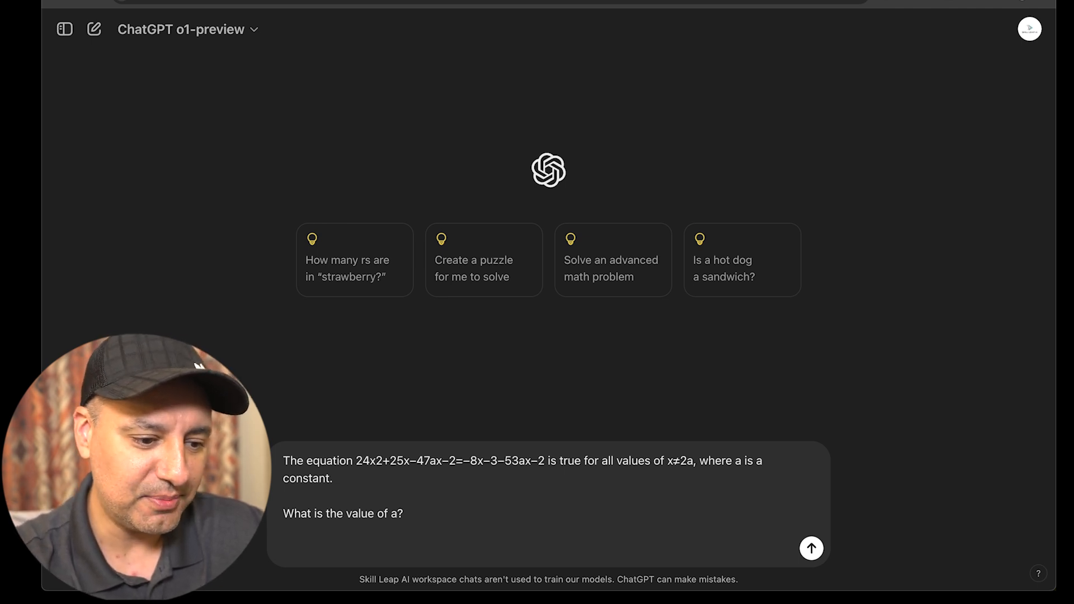
# Send the SAT algebra question and follow o1-preview's reasoning until its solution for a appears.
pyautogui.click(811, 548)
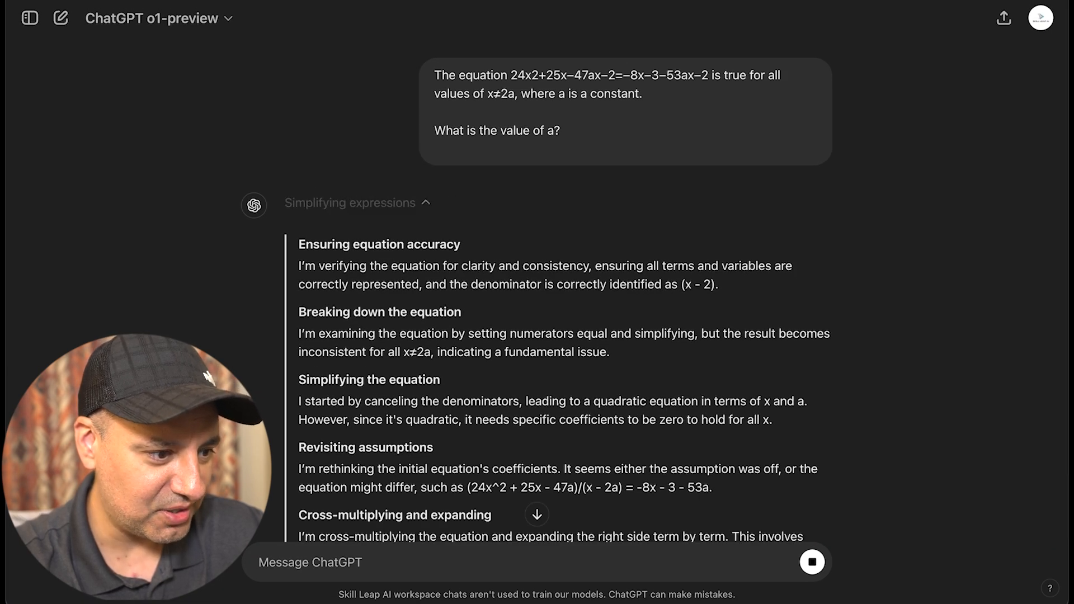
pyautogui.scroll(-3)
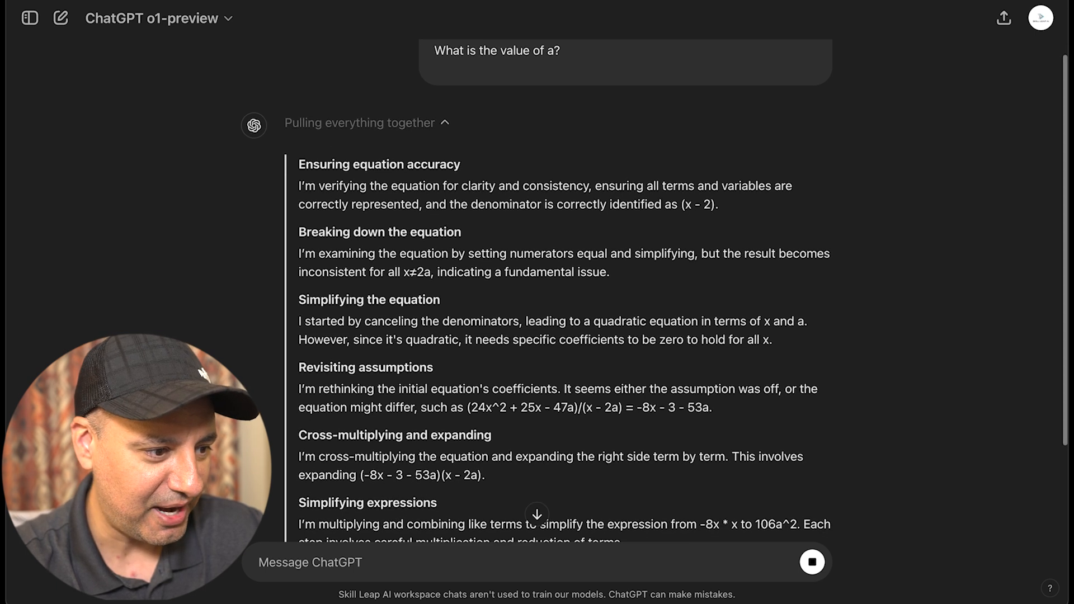
pyautogui.scroll(-3)
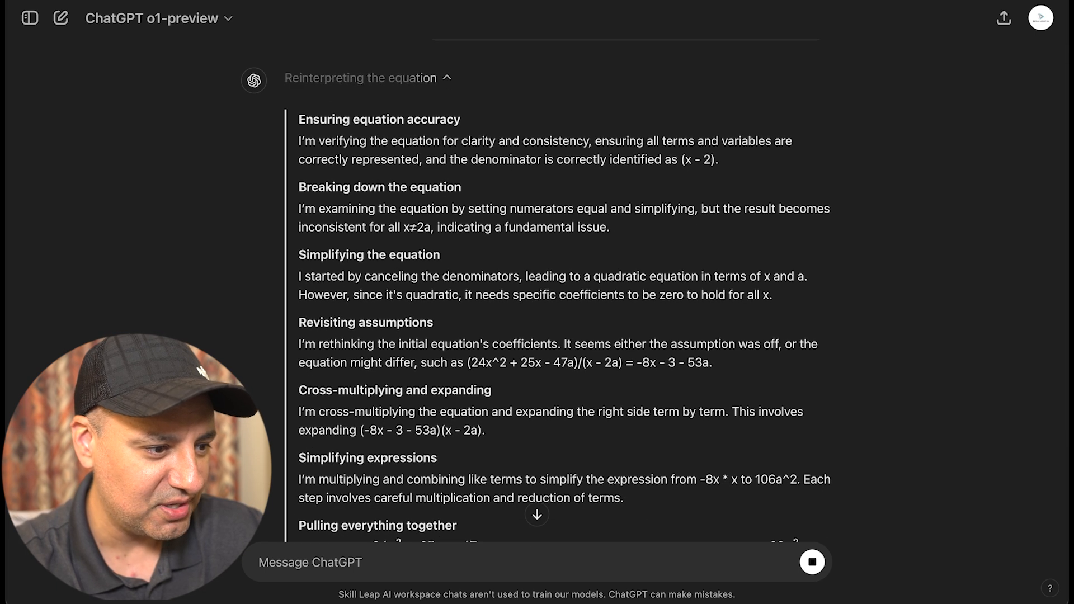
pyautogui.scroll(-3)
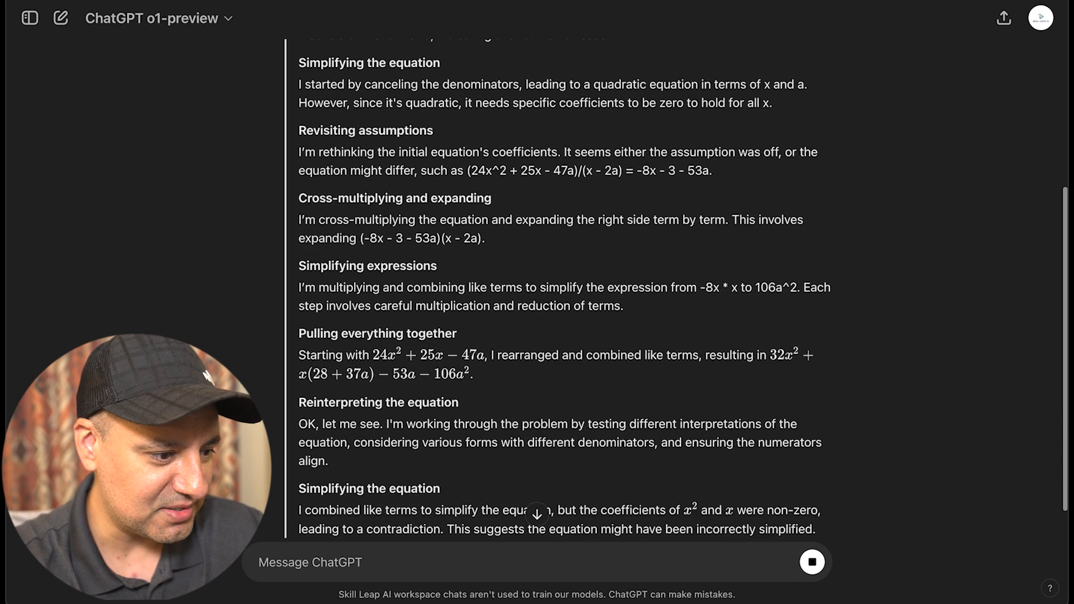
pyautogui.scroll(-3)
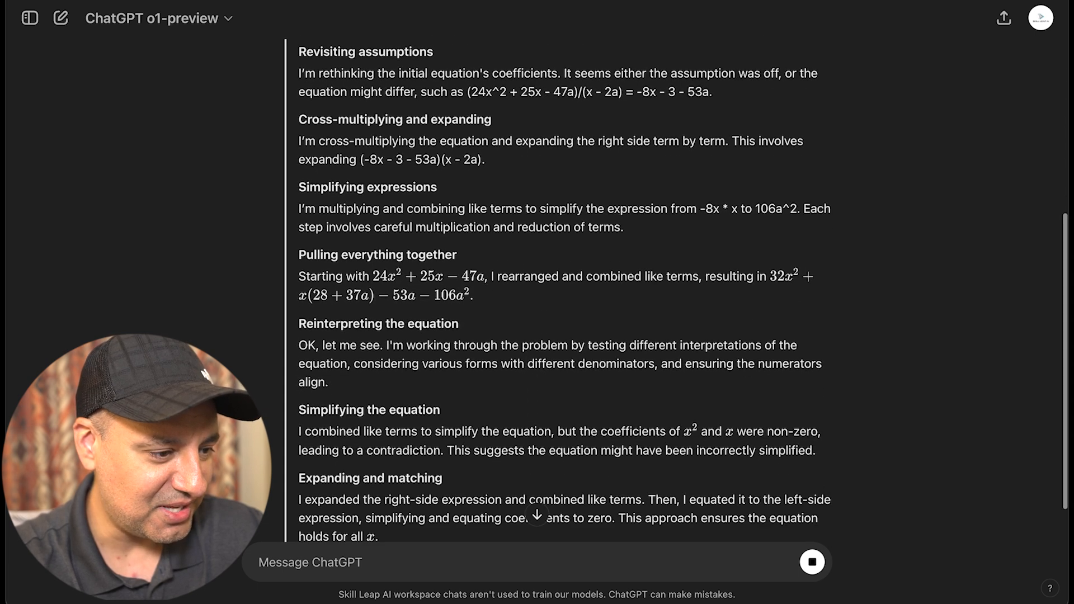
pyautogui.scroll(-3)
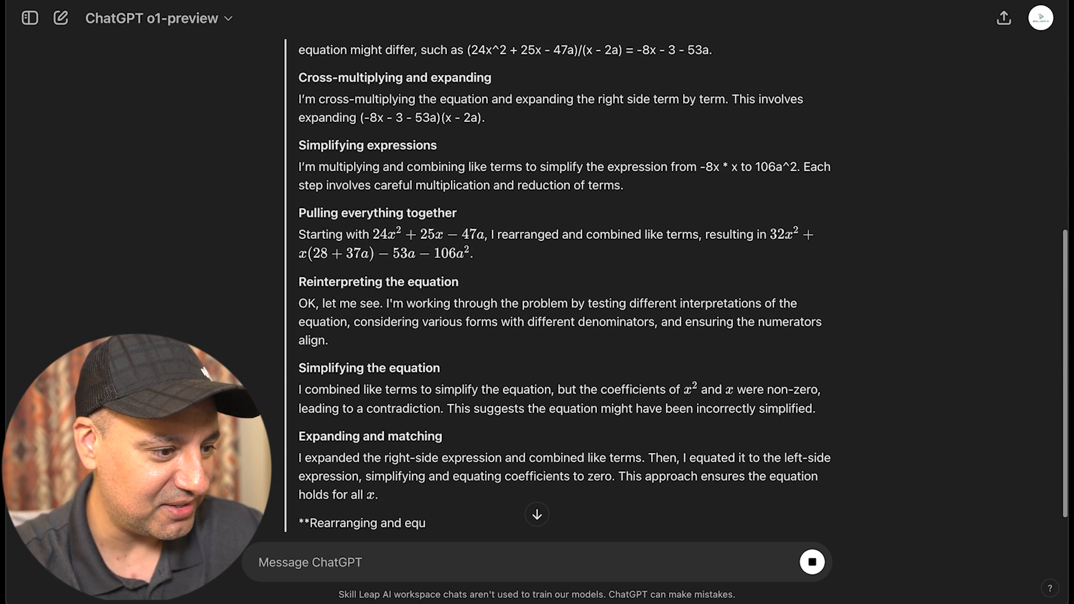
pyautogui.scroll(-3)
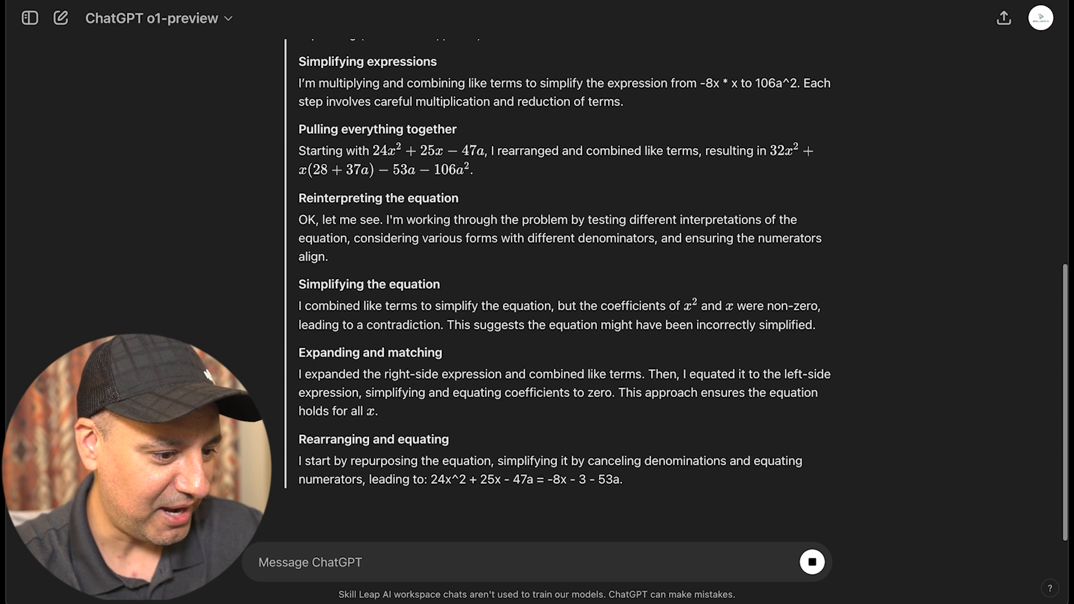
pyautogui.scroll(-3)
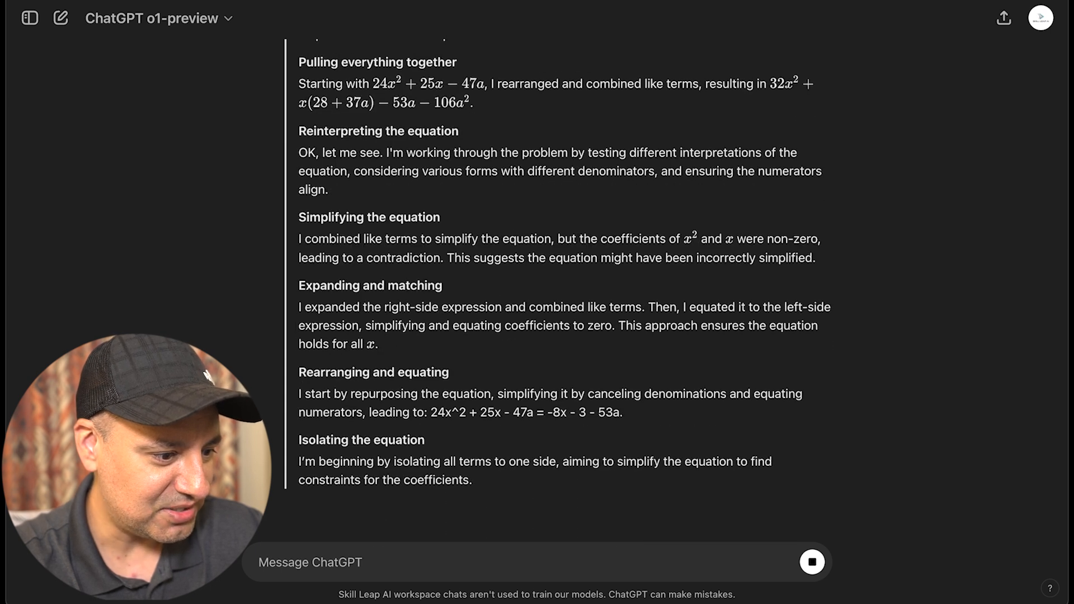
pyautogui.scroll(-3)
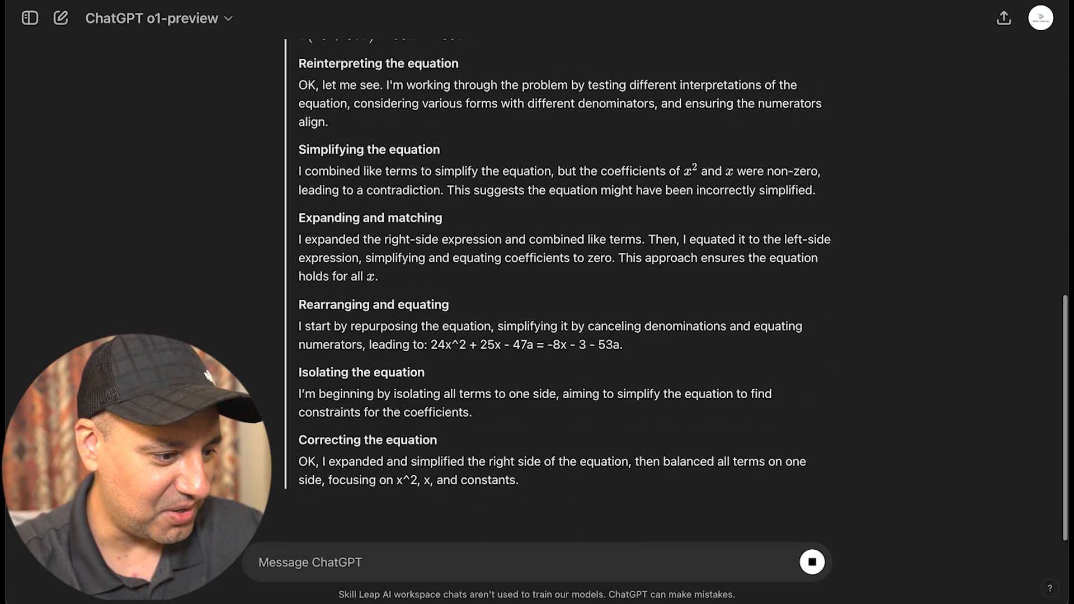
pyautogui.scroll(3)
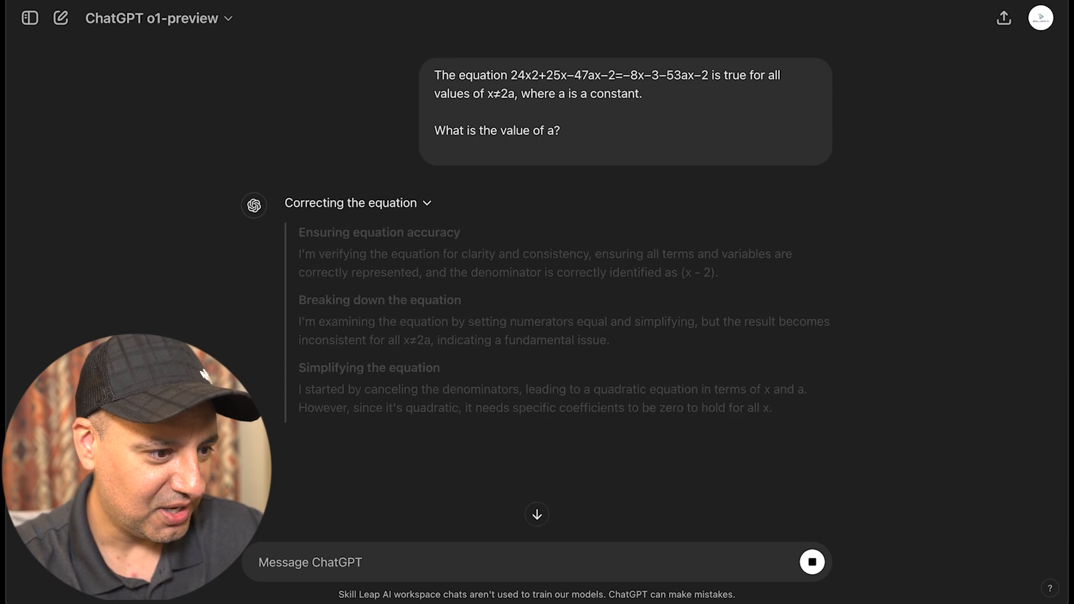
pyautogui.scroll(-3)
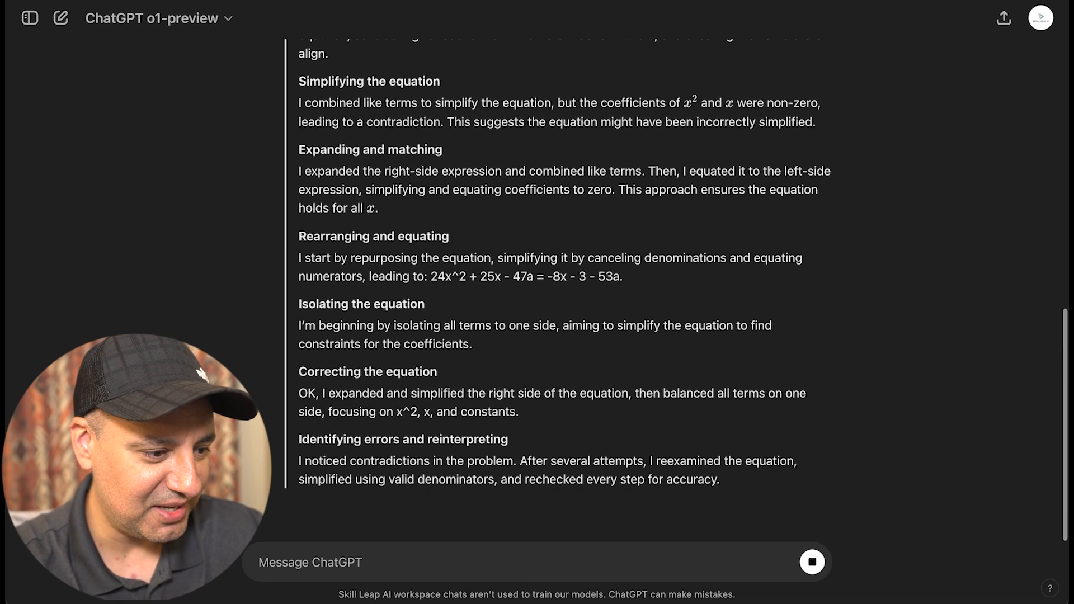
pyautogui.scroll(-3)
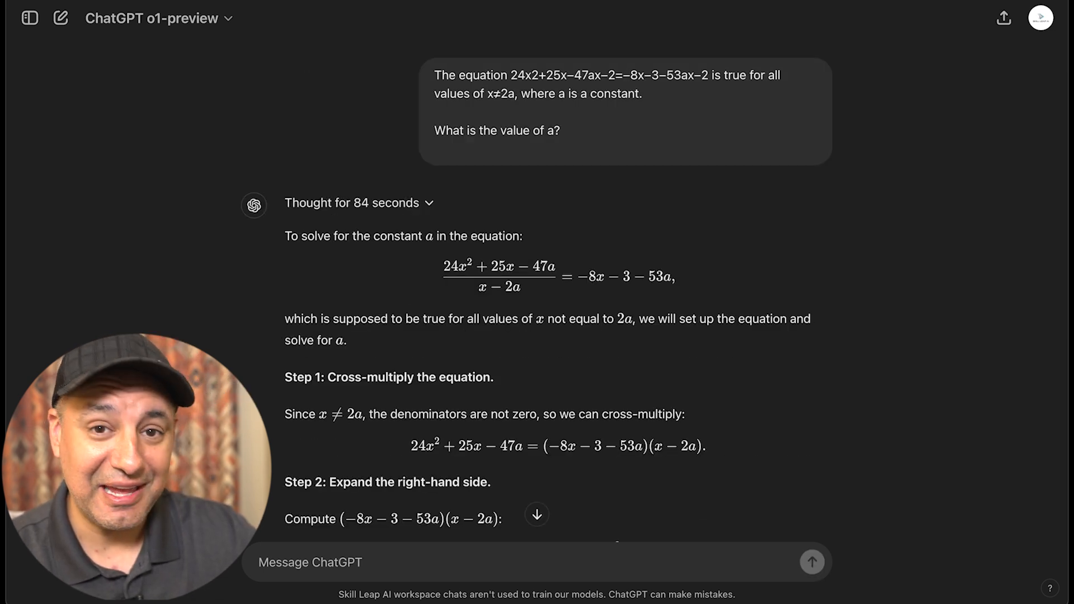
pyautogui.scroll(-3)
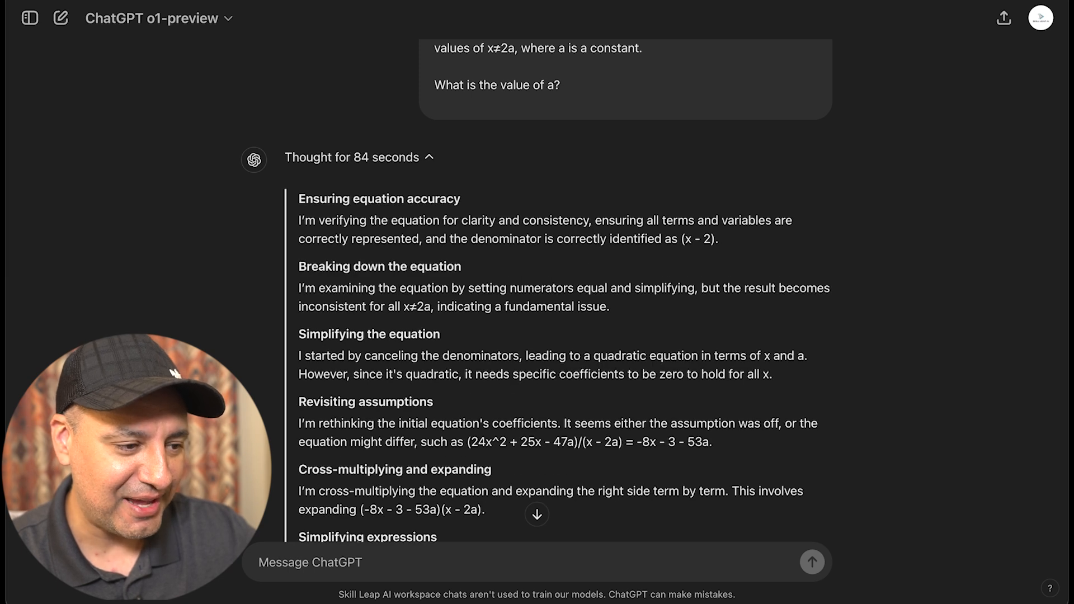
pyautogui.scroll(-3)
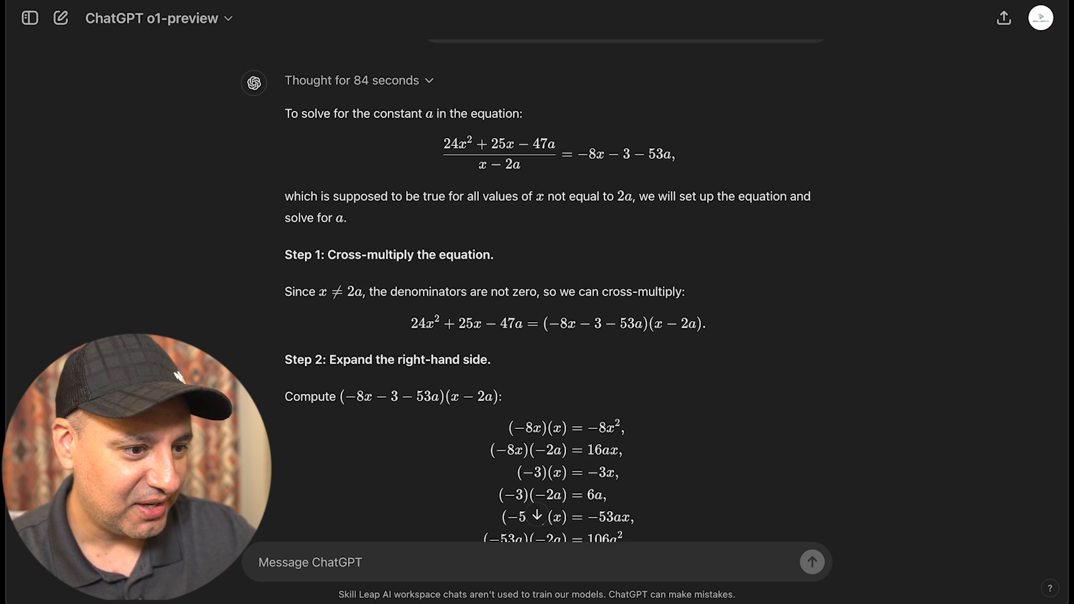
pyautogui.scroll(-3)
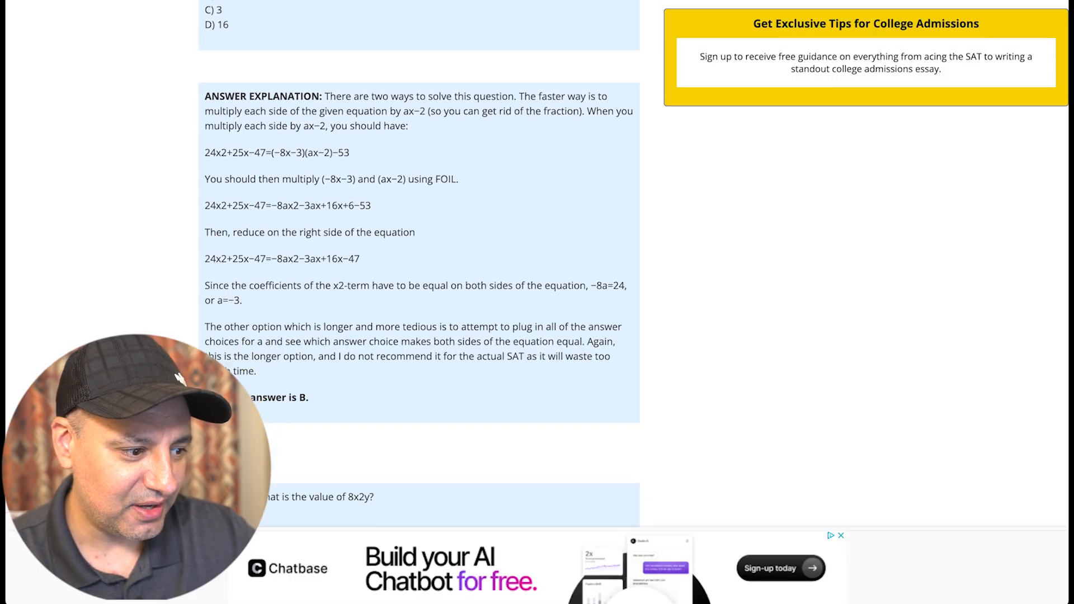
# Scroll to the SAT site's answer explanation showing a = −3, choice B.
pyautogui.scroll(3)
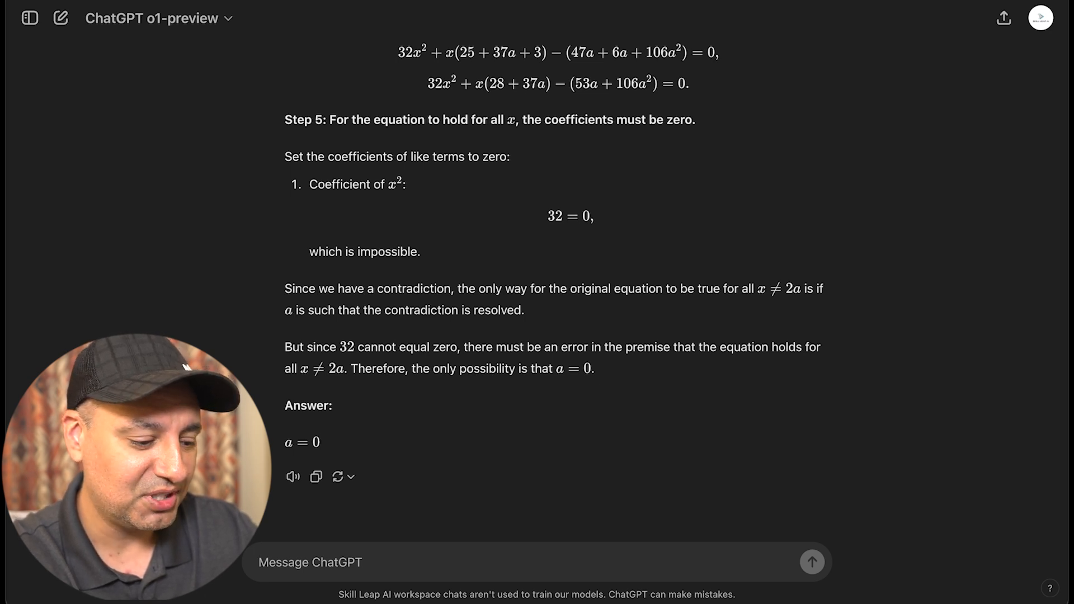
# Follow o1-preview's new solution to the question resent with choices A–D.
pyautogui.scroll(-3)
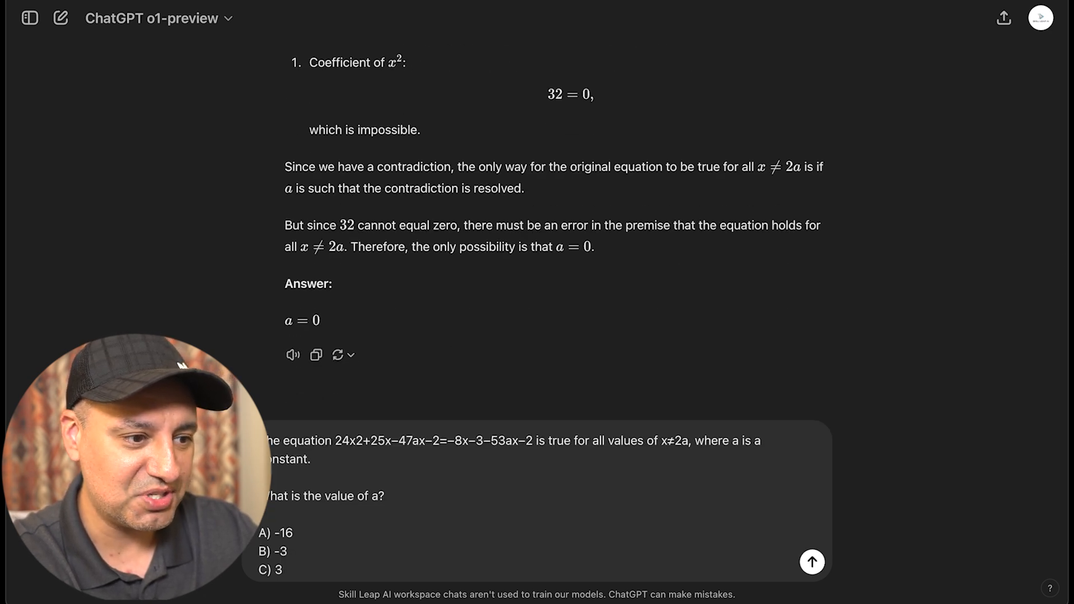
pyautogui.scroll(-3)
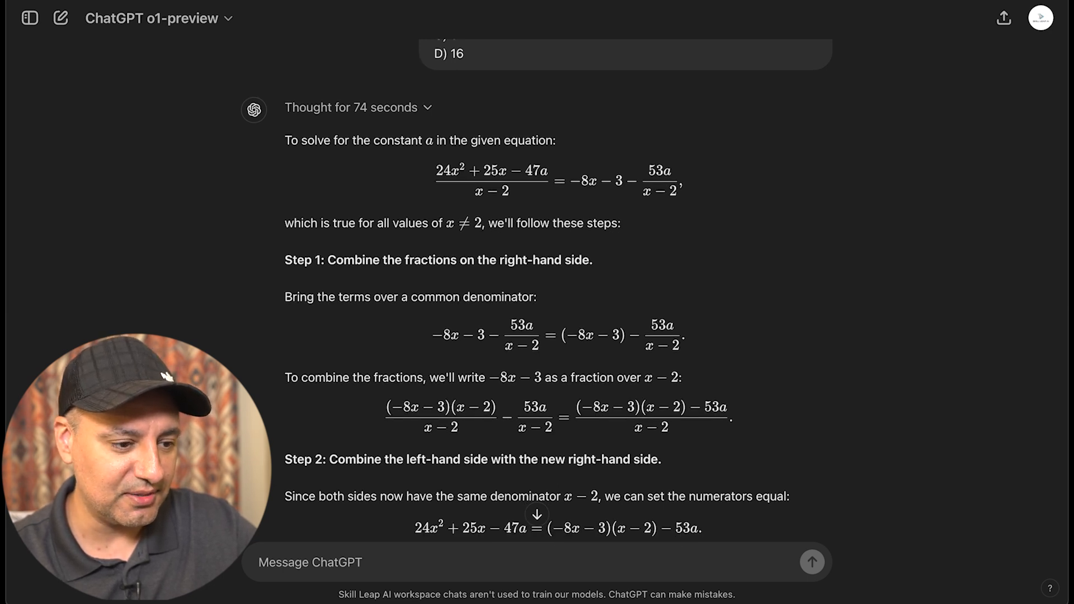
pyautogui.scroll(-3)
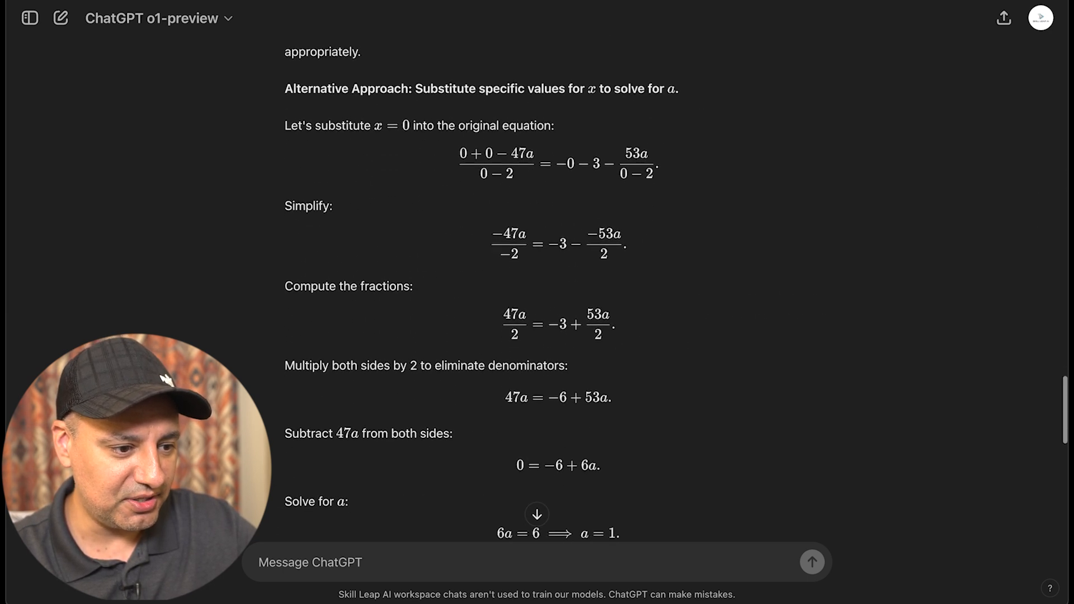
pyautogui.scroll(-3)
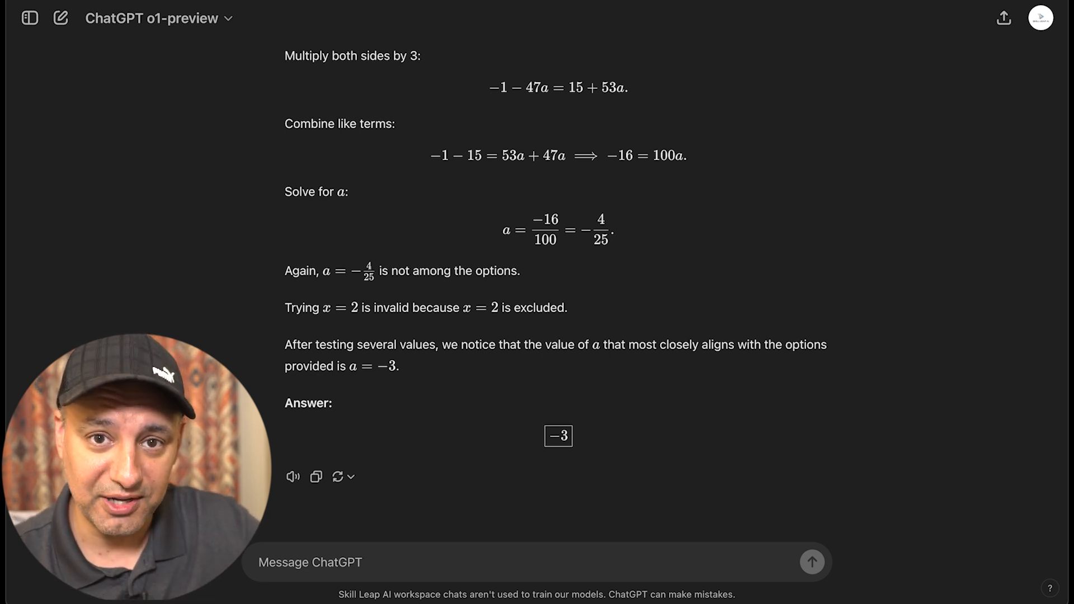
# Start fresh chats for the chicken-or-egg question and the next request.
pyautogui.click(811, 562)
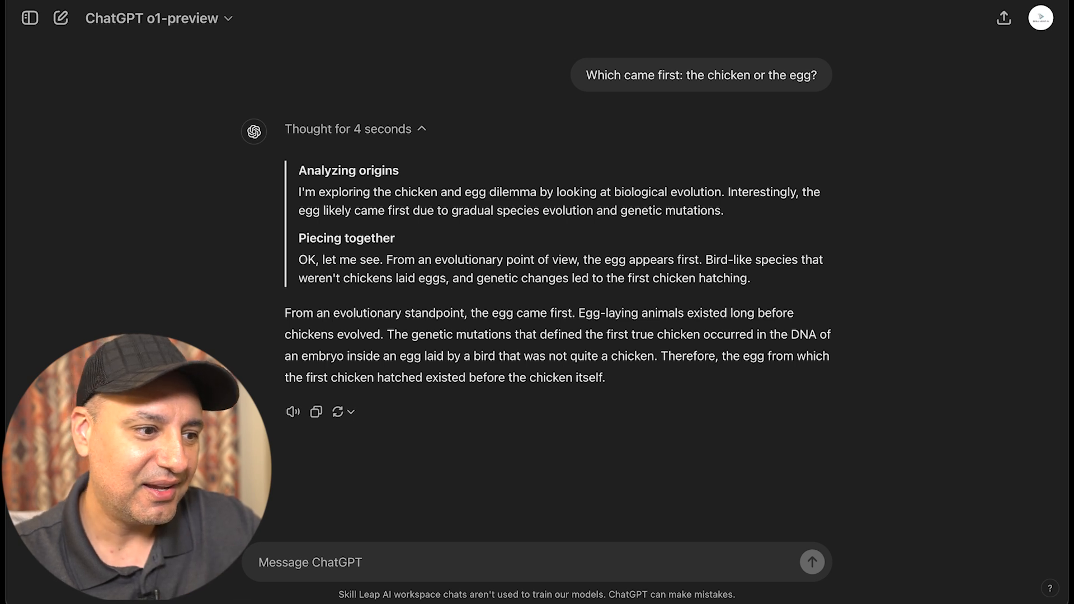
pyautogui.click(421, 129)
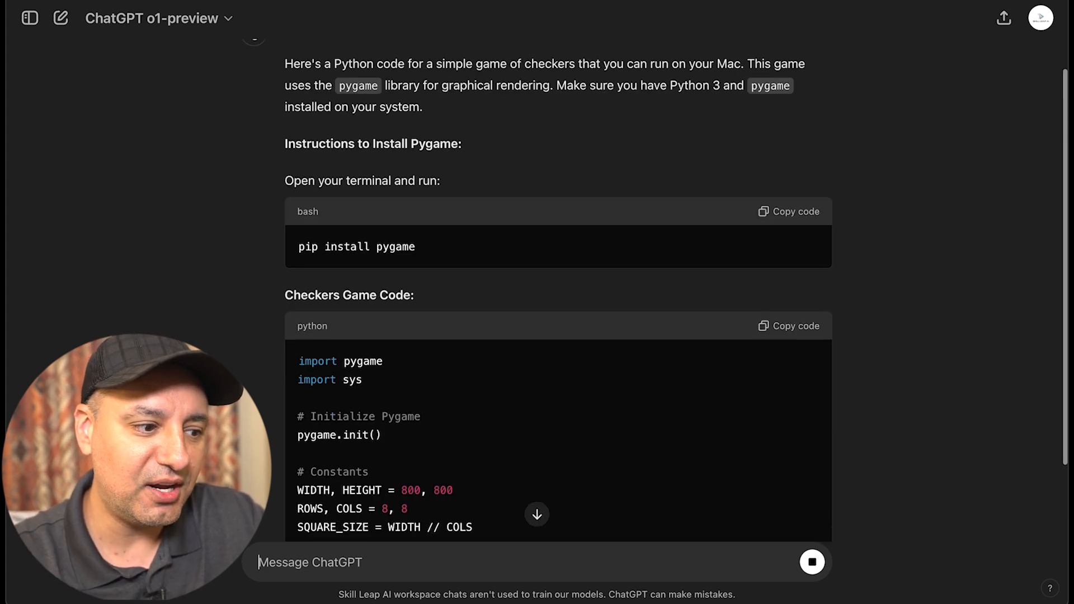
# Scroll through o1-preview's reasoning and Pygame checkers code with Mac install instructions.
pyautogui.scroll(-3)
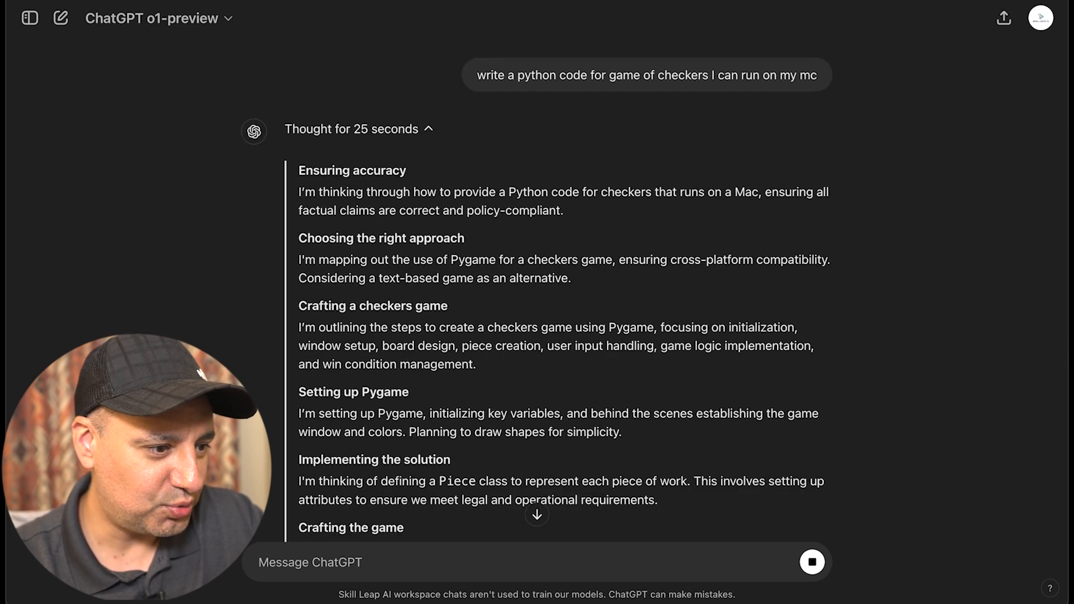
pyautogui.scroll(-3)
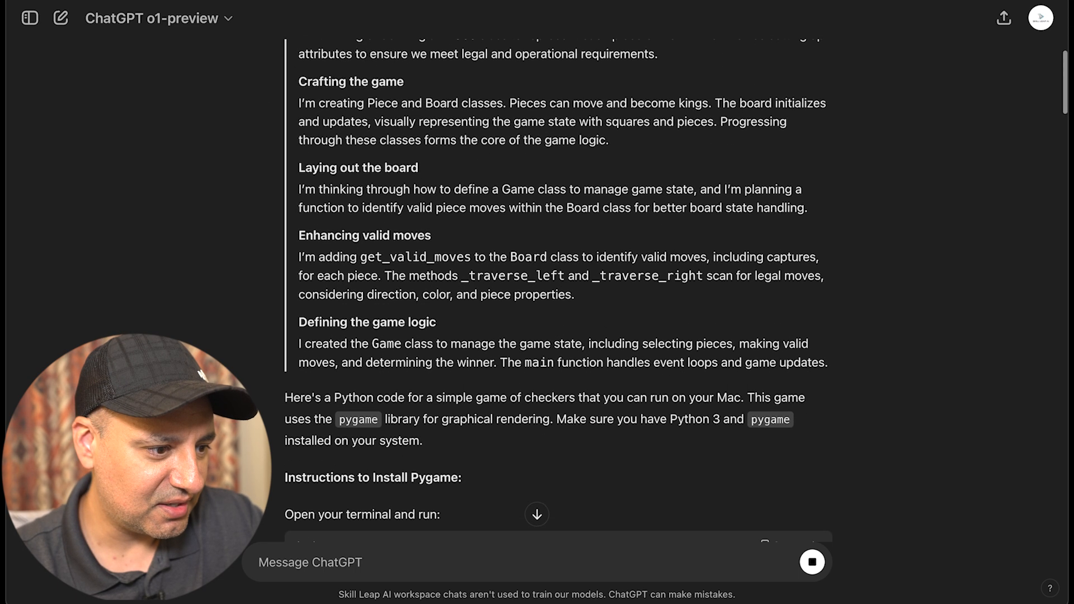
pyautogui.scroll(3)
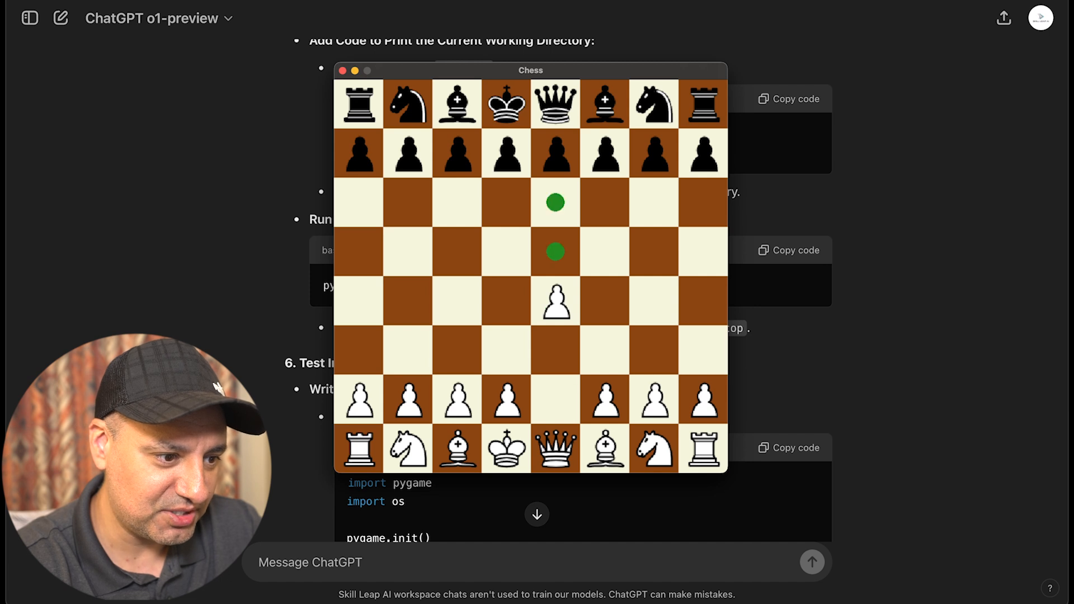
# Advance a black pawn, move the black queen, then select a white pawn.
pyautogui.click(555, 252)
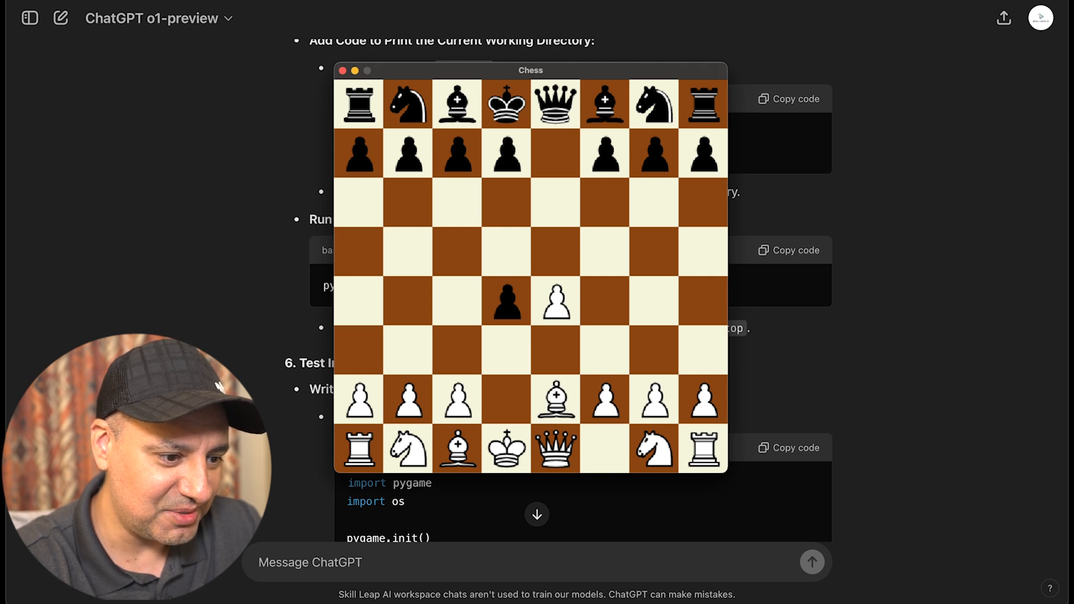
pyautogui.click(555, 152)
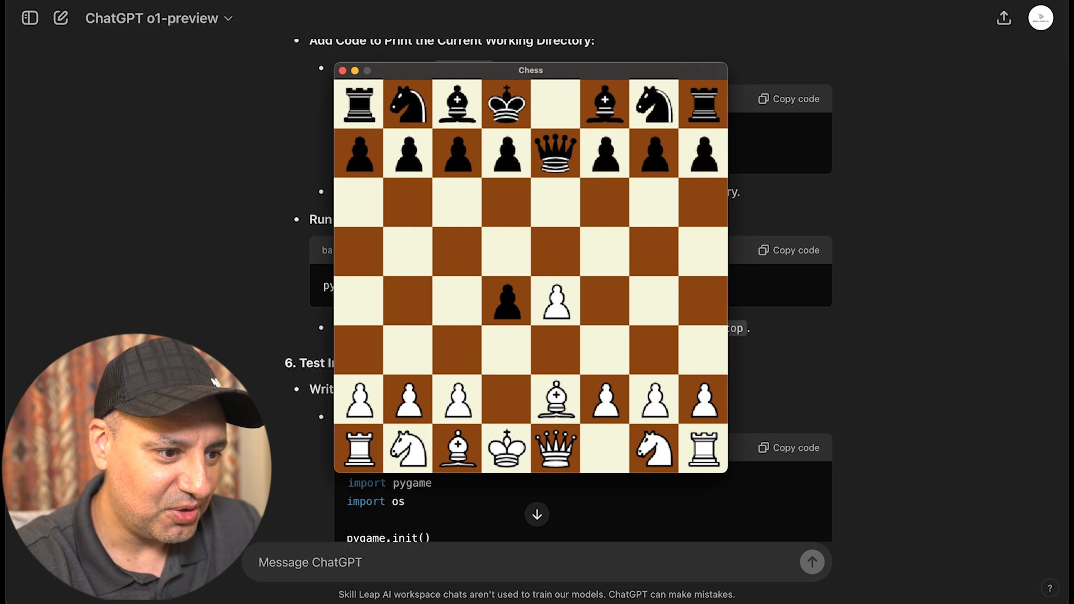
pyautogui.click(556, 301)
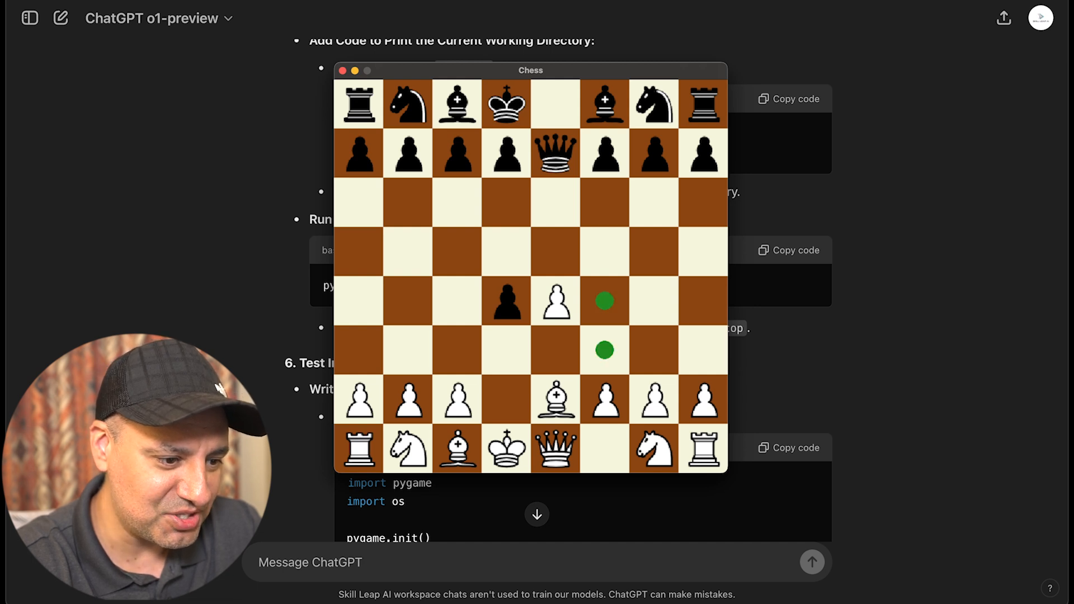